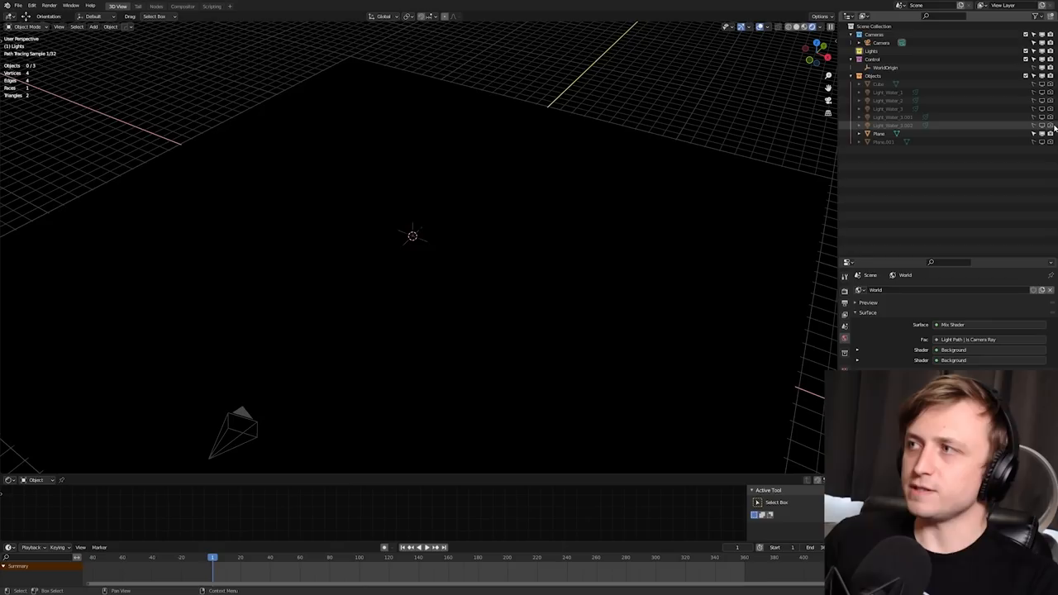
Step: Hide the existing scene objects in the Outliner, leaving the Lights collection active
click(94, 26)
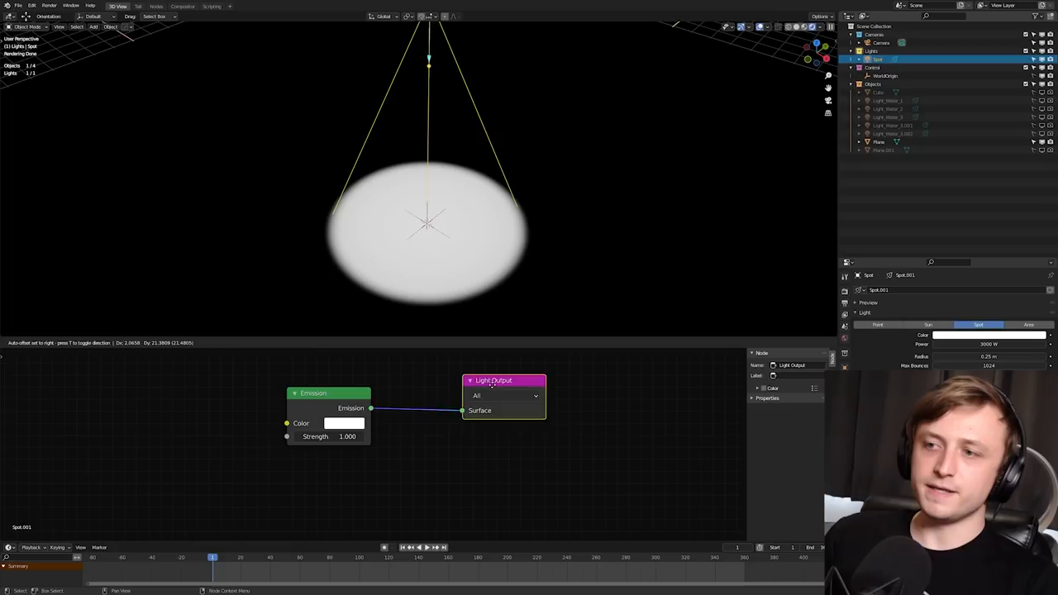
Step: Add a spot light and wire its Emission shader into the Light Output
click(344, 422)
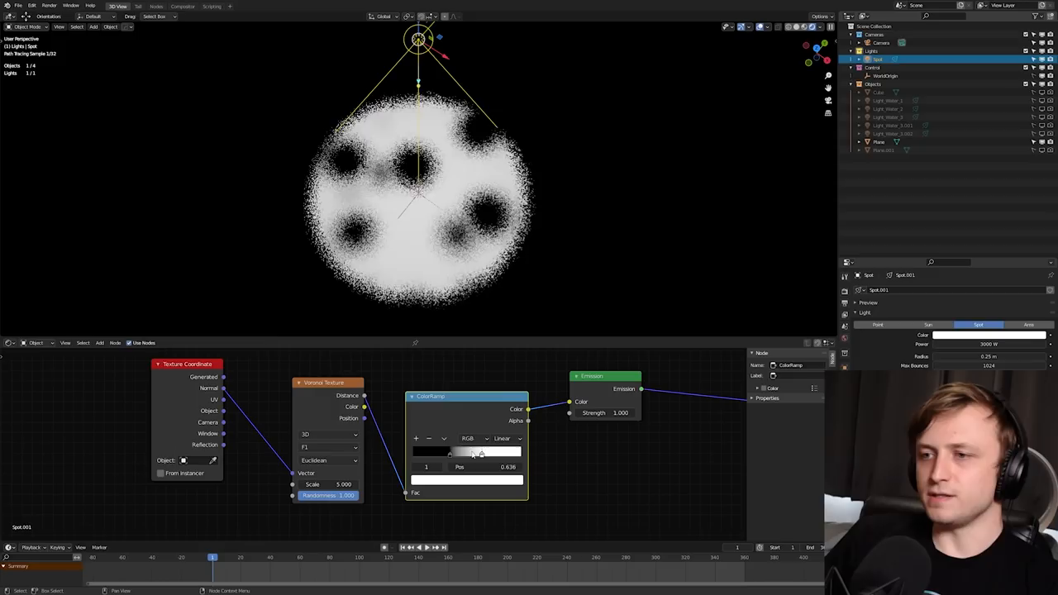
Step: Drag a ColorRamp stop leftward to tighten the Voronoi light pattern's contrast
drag(480, 452, 455, 452)
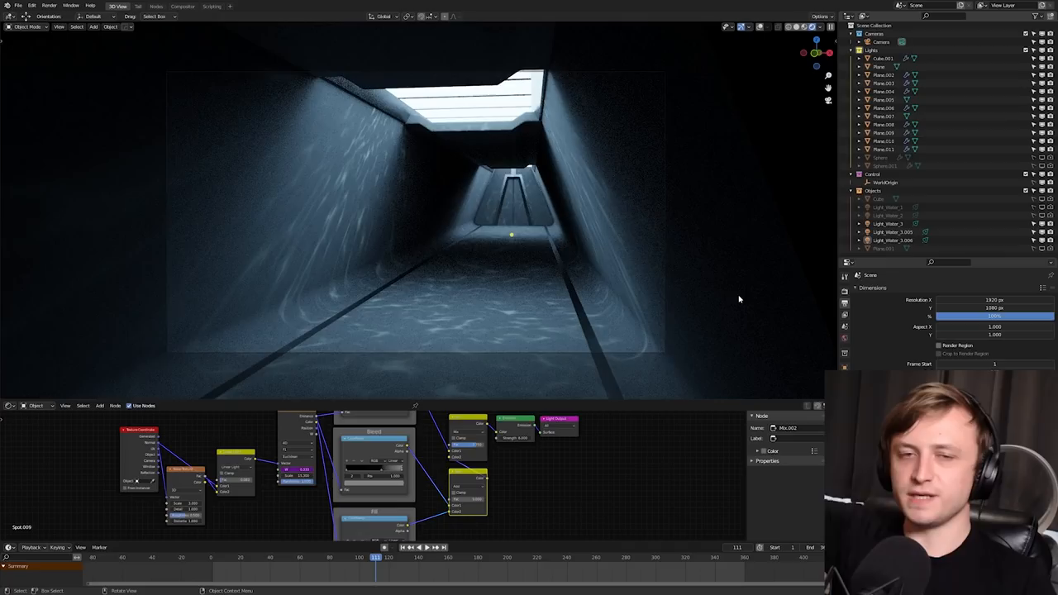
Step: Preview the corridor's Voronoi caustic lighting in rendered viewport shading
click(417, 547)
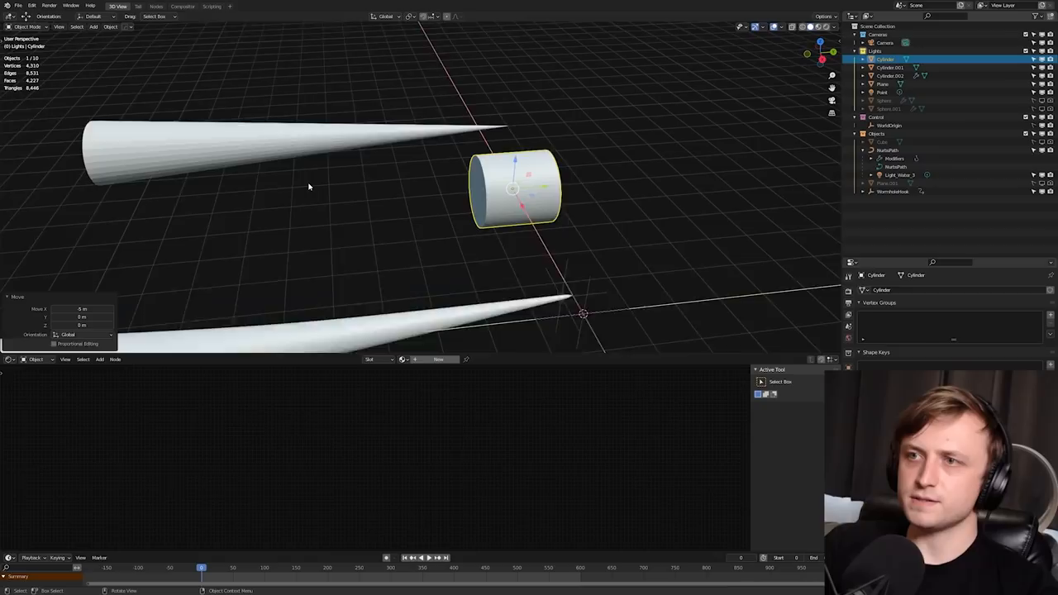
Step: Move the short Cylinder 5 m along the negative X axis
key(Tab)
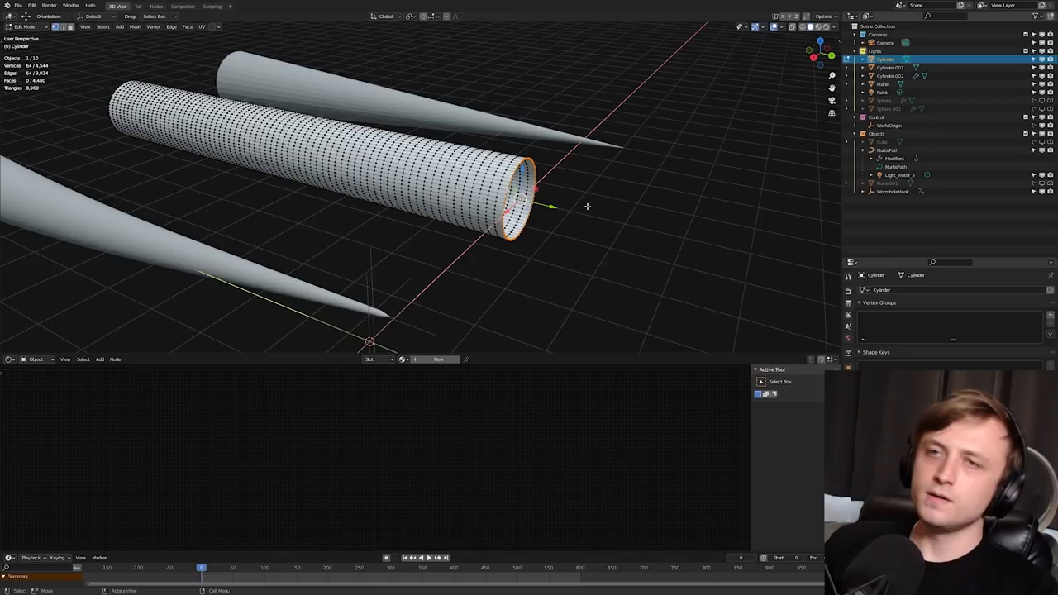
Step: Scale the tube cylinder's open end edge loop in Edit Mode
key(s)
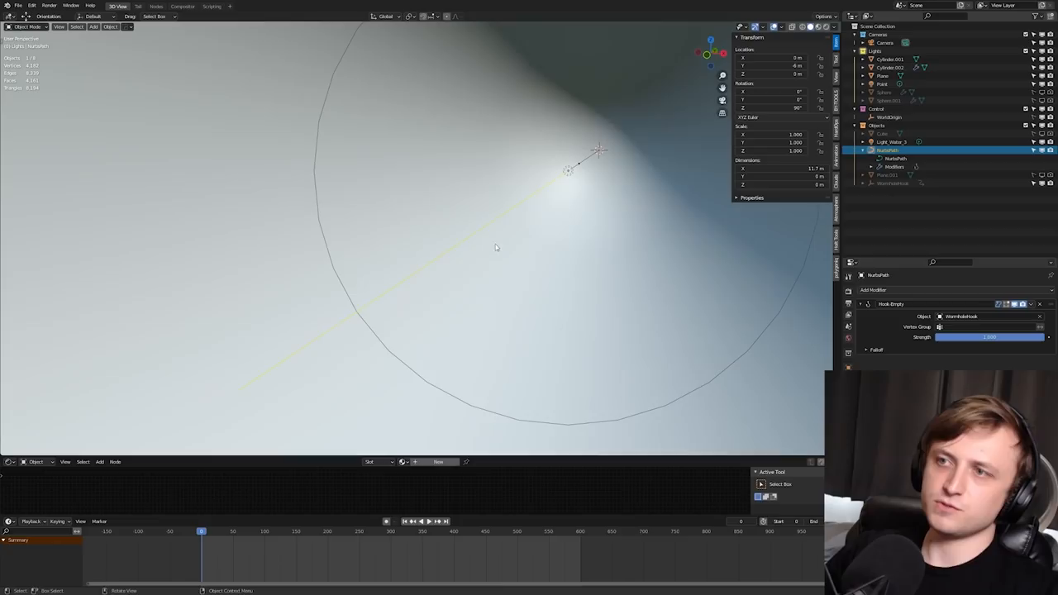
Step: Vertex-parent the point light to the NurbsPath's end control point
click(891, 141)
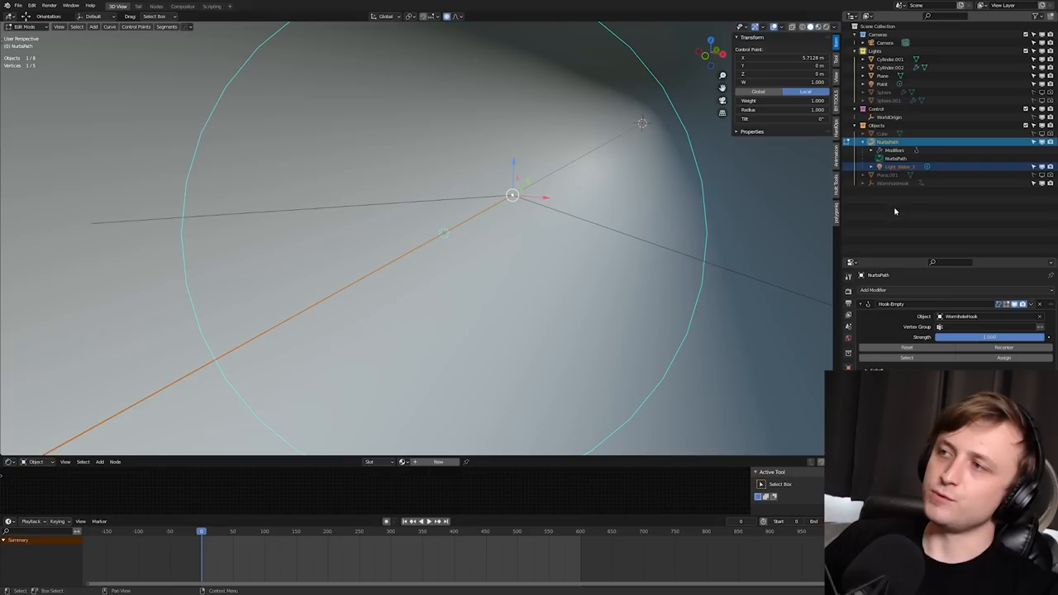
drag(512, 198, 479, 215)
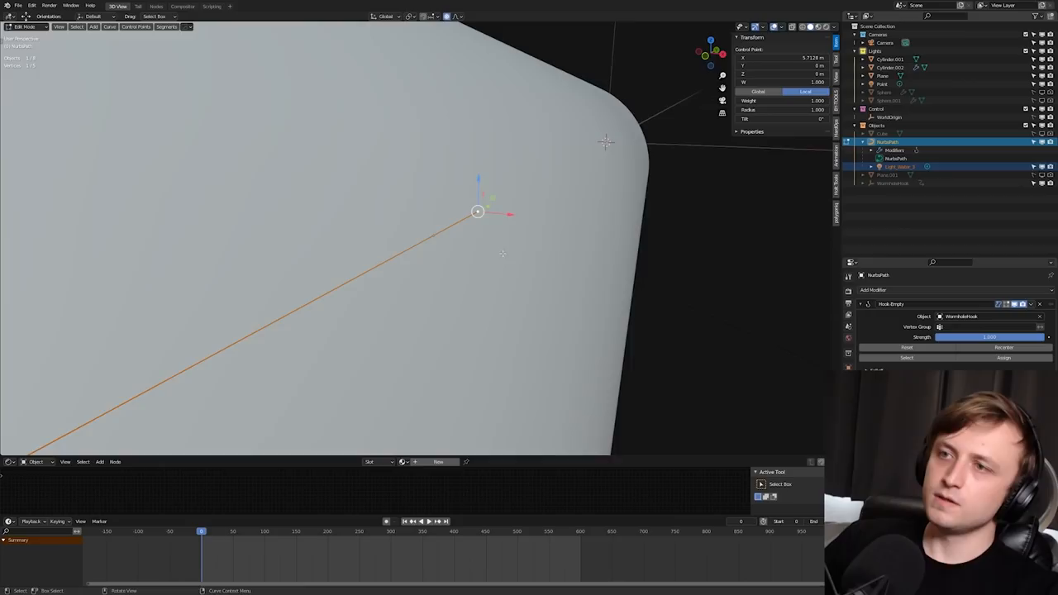